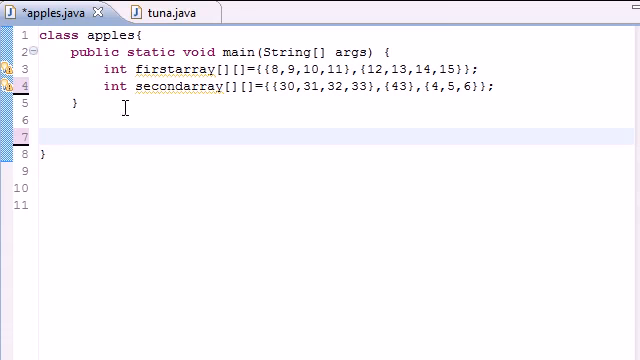
Write the method header public static void display, correcting the mistyped name from main.
{"action": "type", "text": "public stat"}
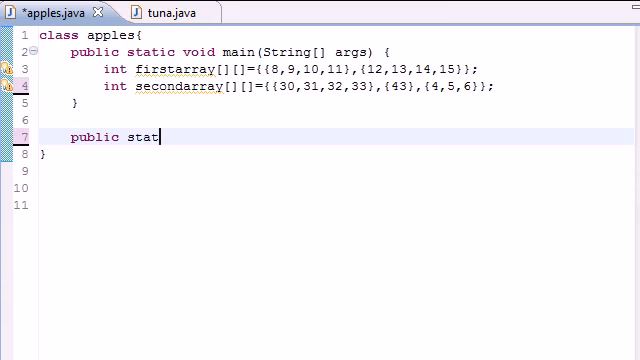
{"action": "type", "text": "ic"}
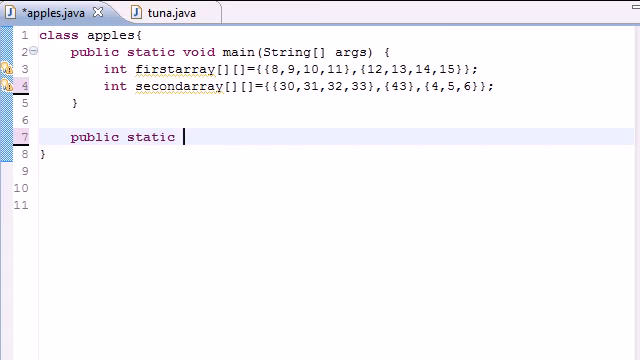
{"action": "type", "text": "void main"}
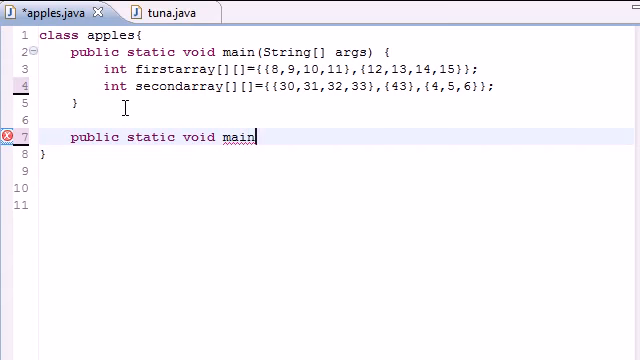
{"action": "key", "text": "BackSpace"}
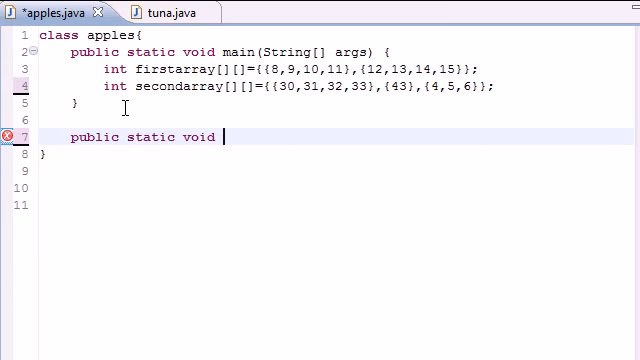
{"action": "type", "text": "display"}
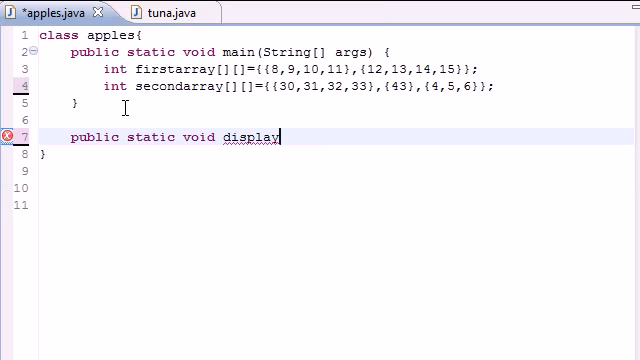
Give display an int x[][] parameter and open its body with a brace.
{"action": "type", "text": "("}
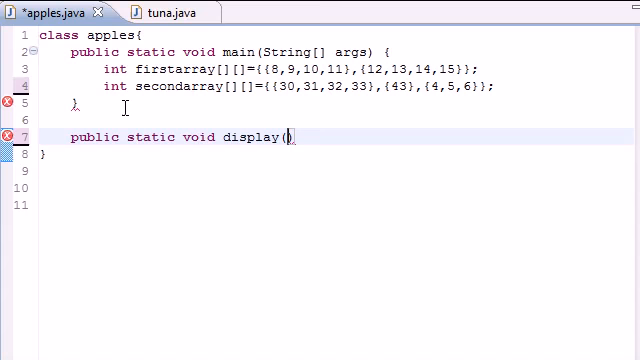
{"action": "type", "text": "int"}
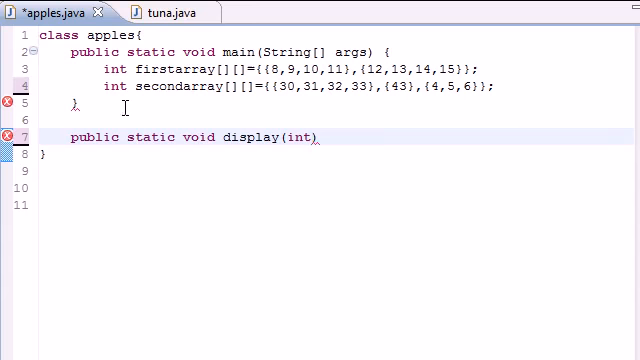
{"action": "type", "text": "x[][]"}
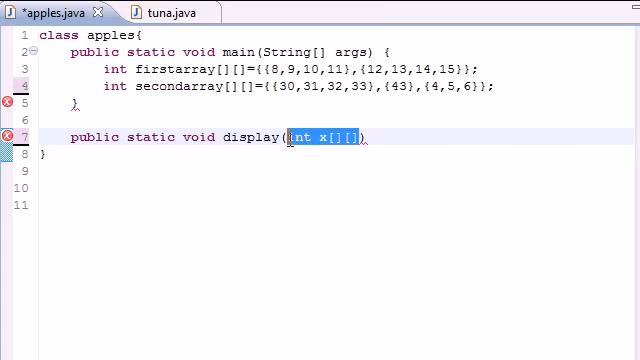
{"action": "left_click", "coordinate": [394, 136]}
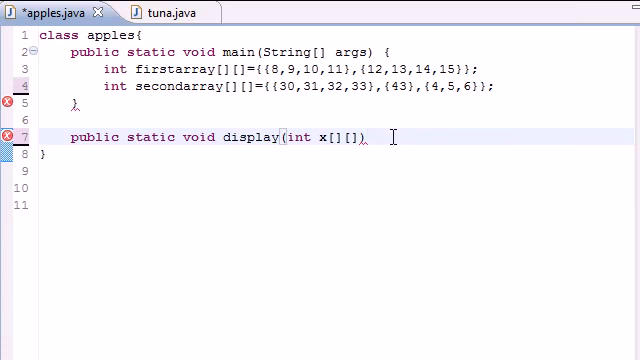
{"action": "type", "text": "{"}
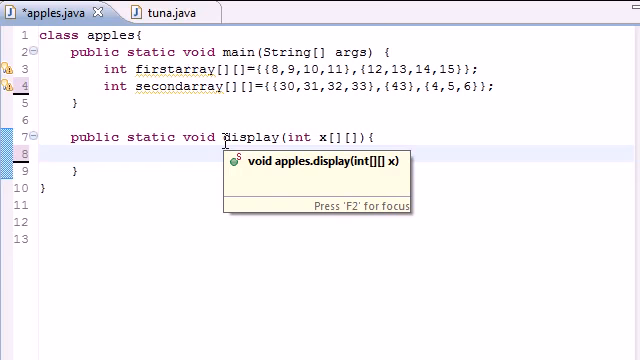
Write the outer loop for(int row=0;row<x.length;row++){} with an empty body line.
{"action": "type", "text": "for"}
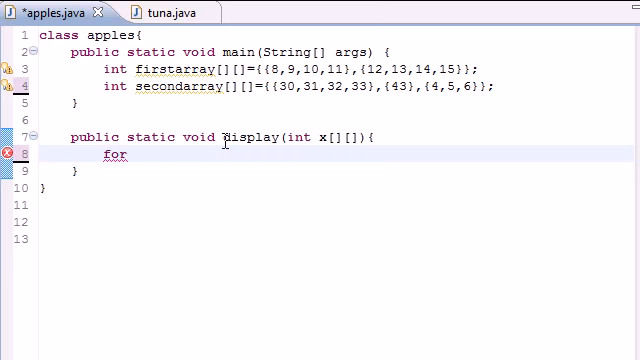
{"action": "type", "text": "(int"}
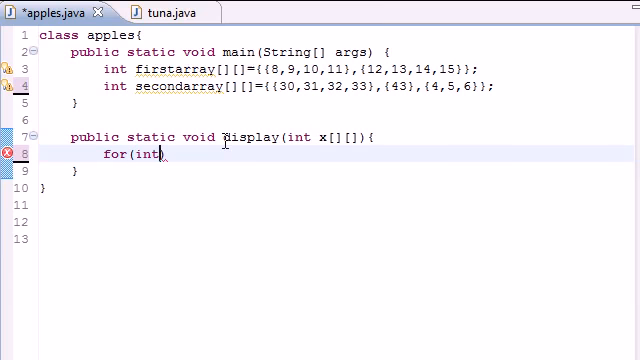
{"action": "type", "text": "row="}
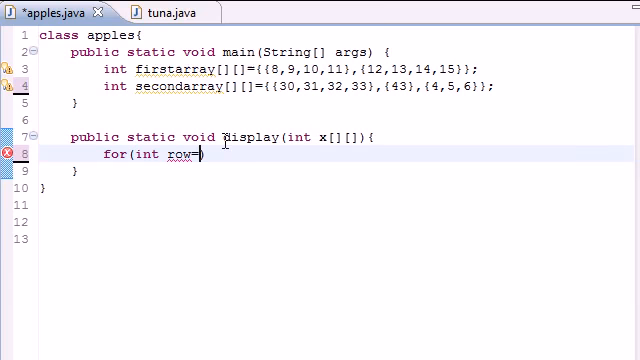
{"action": "type", "text": "0"}
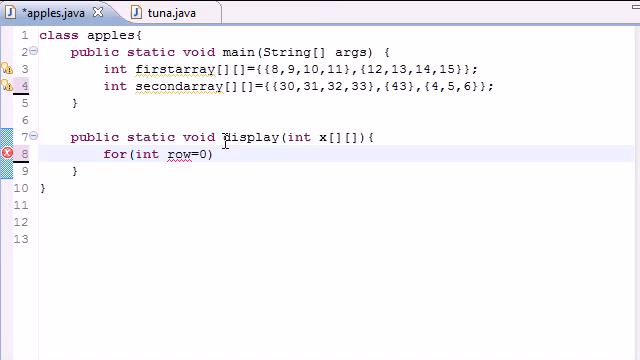
{"action": "type", "text": ";)"}
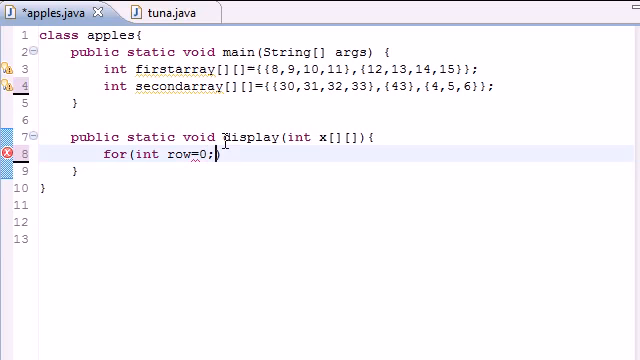
{"action": "type", "text": "row<"}
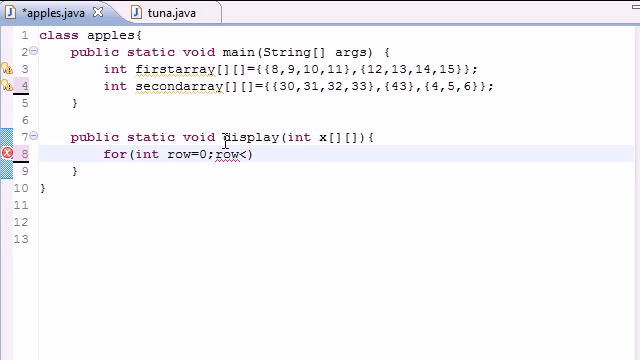
{"action": "type", "text": "x.length;"}
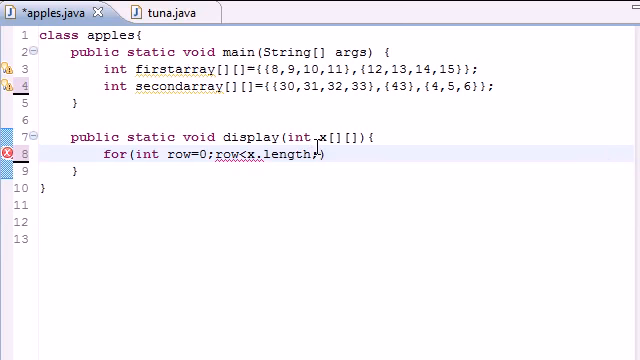
{"action": "type", "text": "row++){}"}
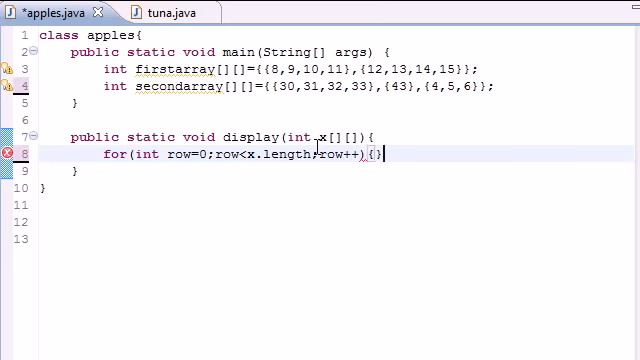
{"action": "key", "text": "Enter"}
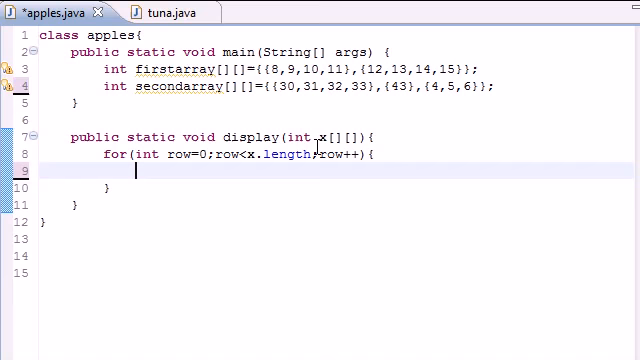
Start the inner loop declaring int column=0 inside the row loop.
{"action": "type", "text": "for()"}
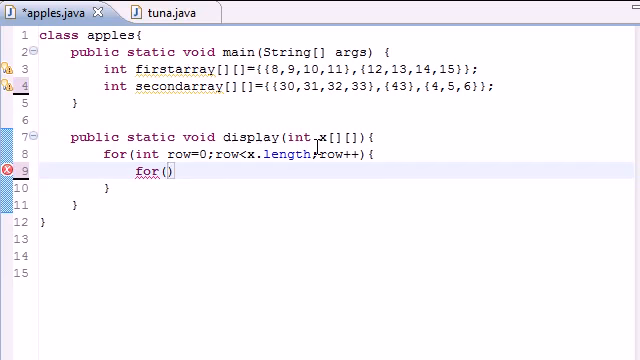
{"action": "type", "text": "int c"}
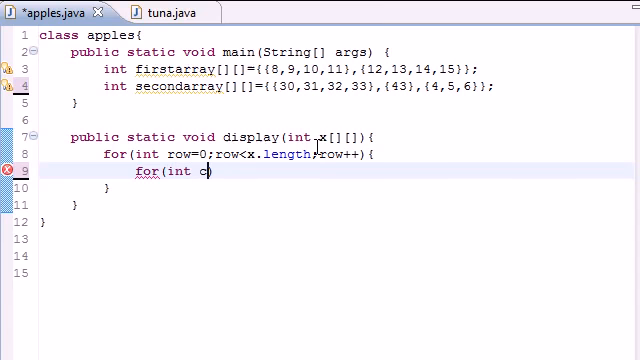
{"action": "type", "text": "olumn"}
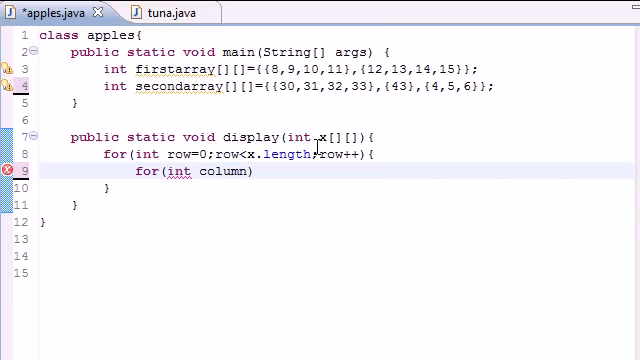
{"action": "type", "text": "=0"}
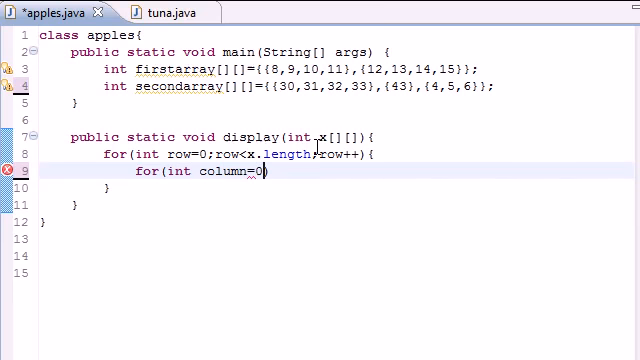
{"action": "type", "text": ";"}
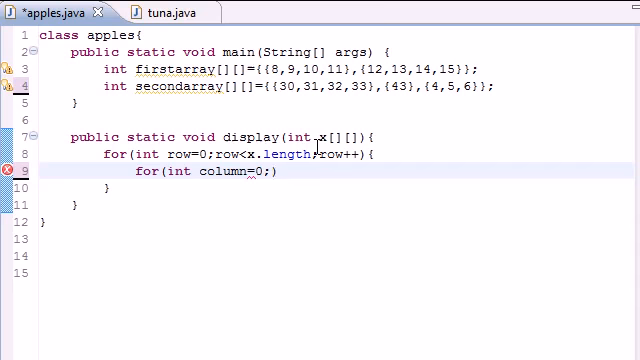
{"action": "type", "text": "c)"}
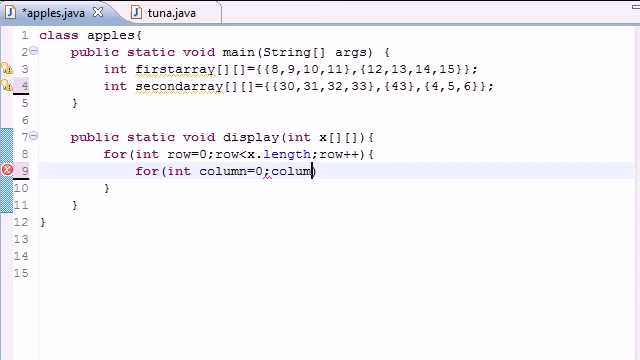
Complete the loop condition column<x[row].length with column++ and open its body.
{"action": "type", "text": "<x"}
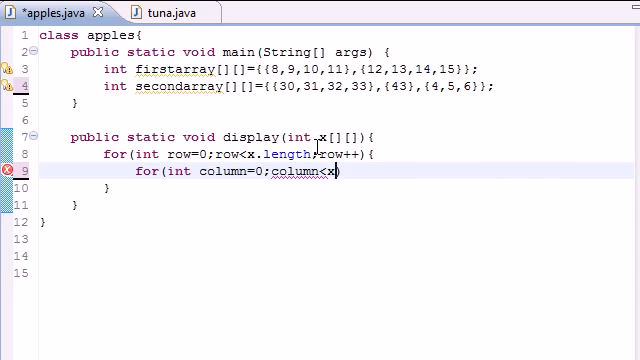
{"action": "type", "text": "[row]"}
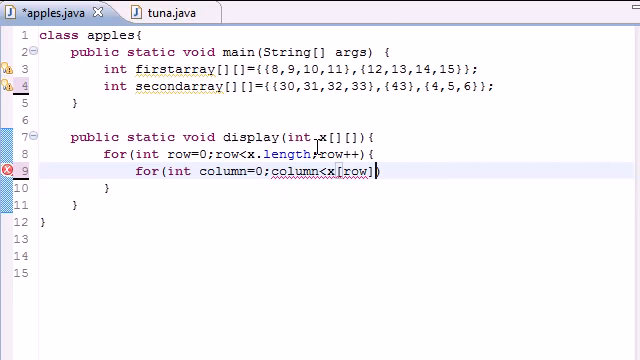
{"action": "type", "text": ".length;"}
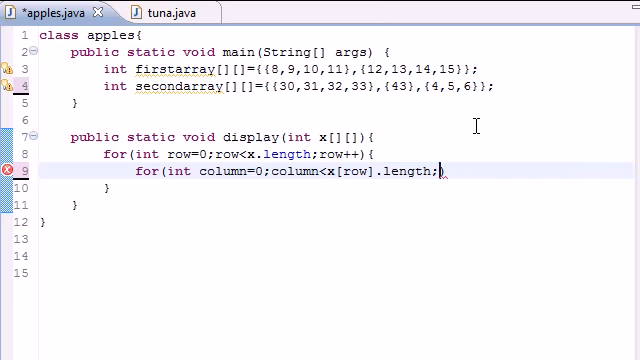
{"action": "type", "text": "cou"}
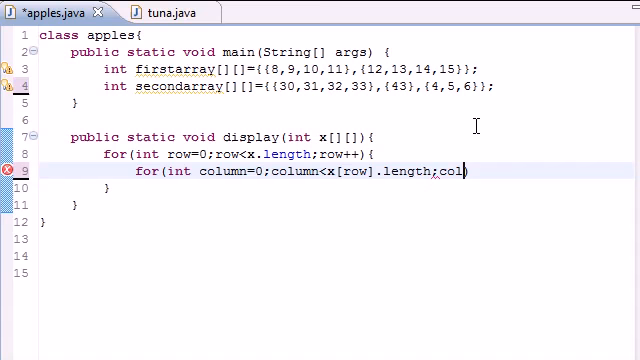
{"action": "type", "text": "umn++)"}
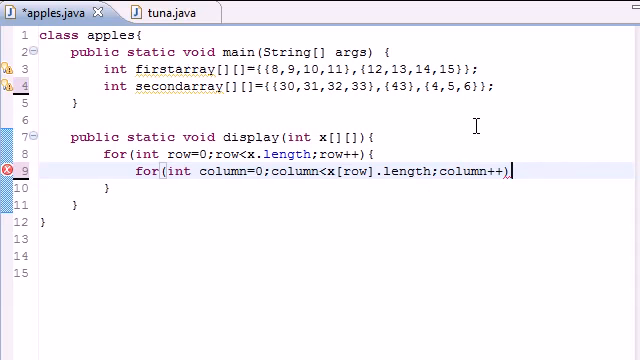
{"action": "type", "text": "{"}
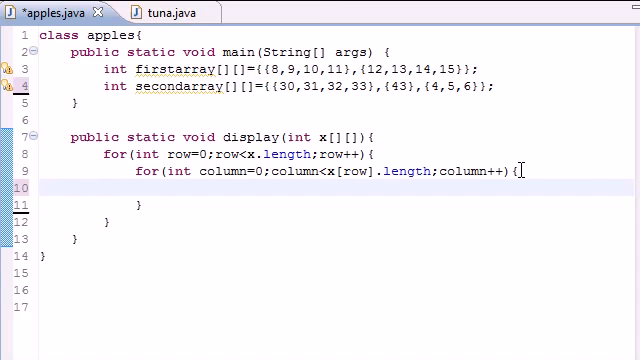
Print each element x[row][column] followed by a tab with System.out.print.
{"action": "type", "text": "System.out.print()"}
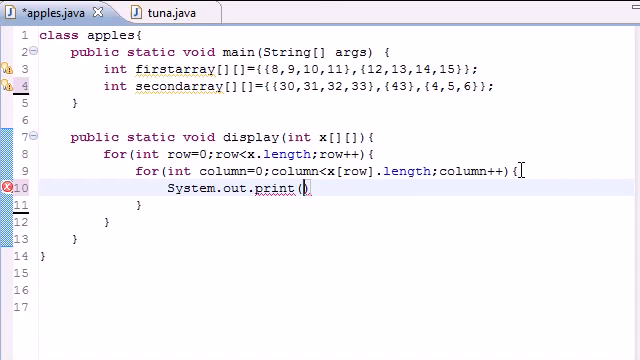
{"action": "type", "text": "x"}
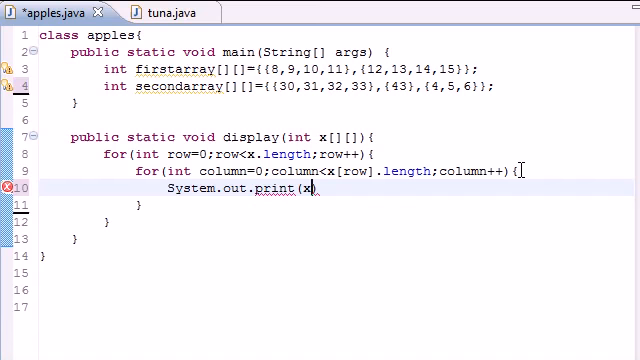
{"action": "type", "text": "[row]"}
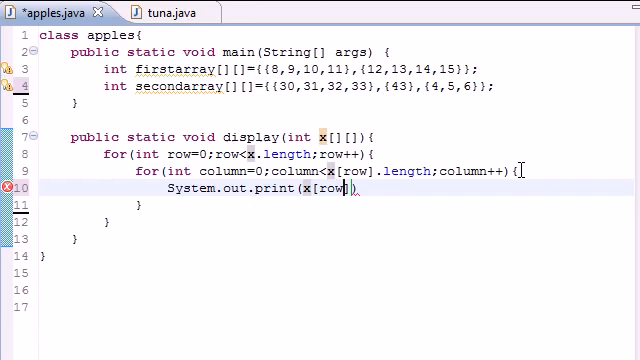
{"action": "type", "text": "[column"}
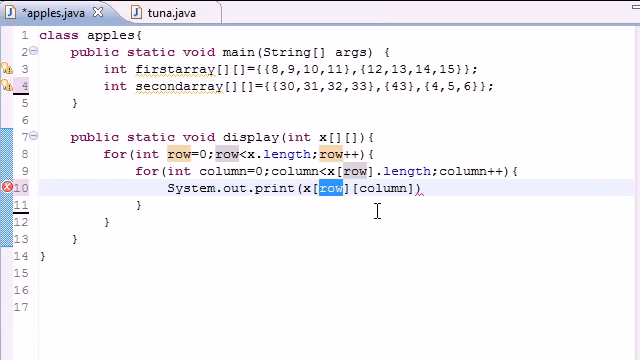
{"action": "double_click", "coordinate": [368, 188]}
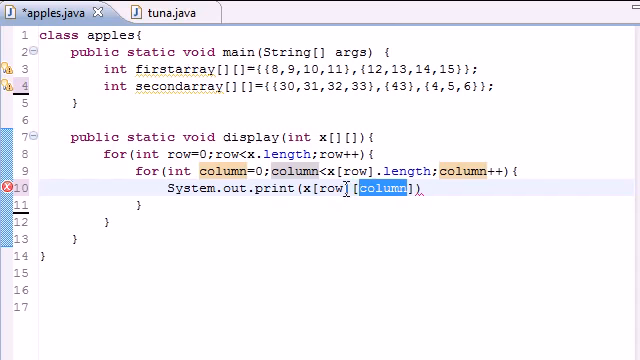
{"action": "mouse_move", "coordinate": [410, 206]}
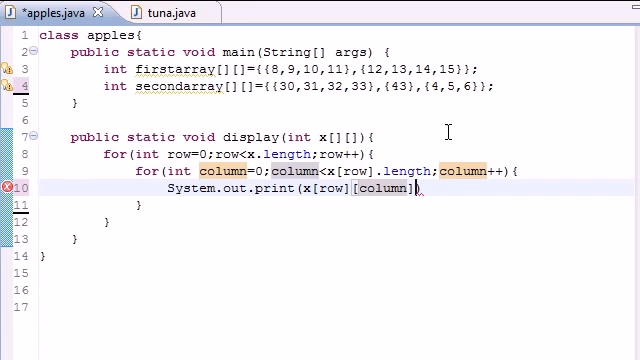
{"action": "type", "text": "+\"\""}
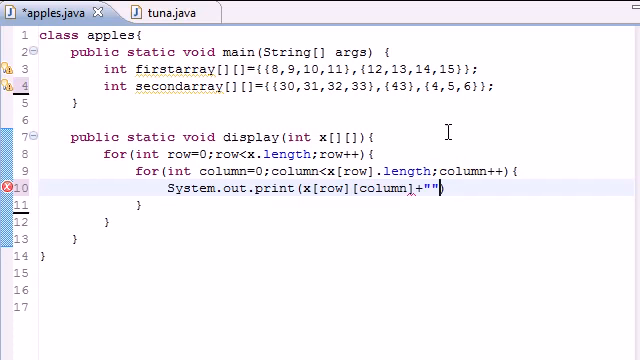
{"action": "type", "text": "\\t"}
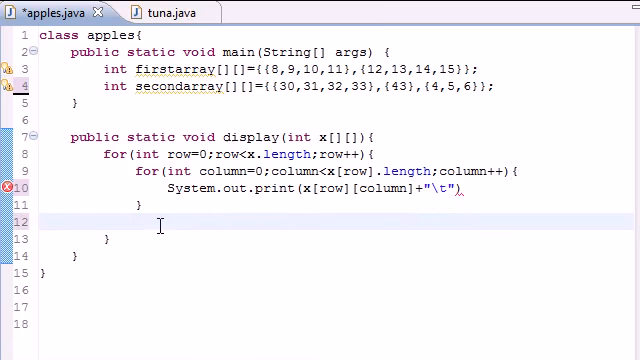
Add System.out.println() after the column loop to end each row with a line break.
{"action": "type", "text": "s"}
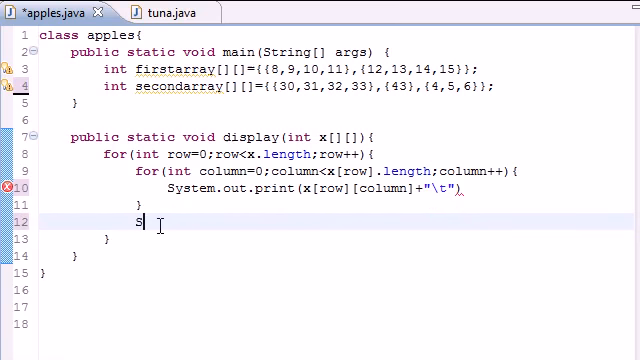
{"action": "type", "text": "ystem.out"}
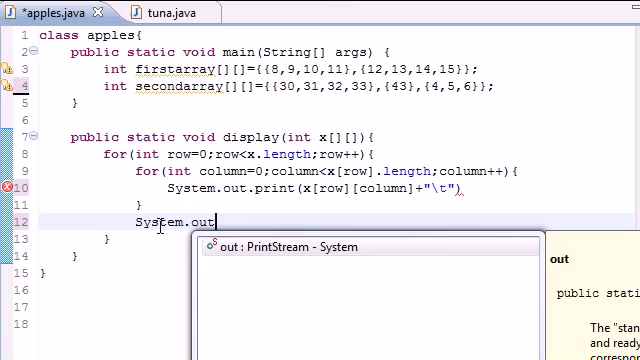
{"action": "type", "text": "println();"}
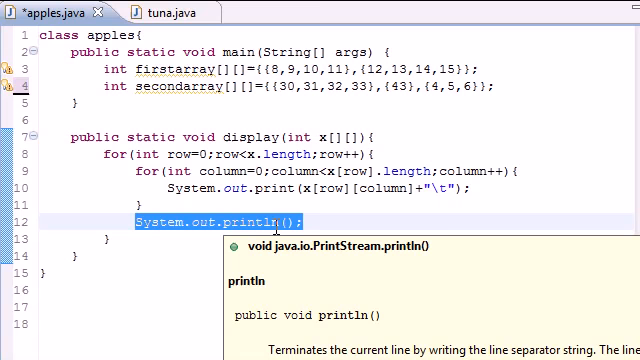
{"action": "key", "text": "Escape"}
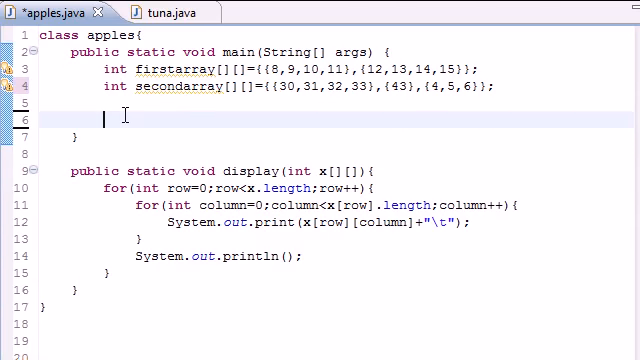
Print a first-array heading in main and call display(firstarray).
{"action": "type", "text": "System."}
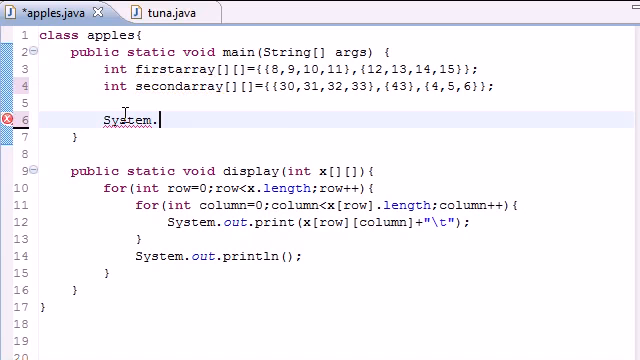
{"action": "type", "text": "out.println();"}
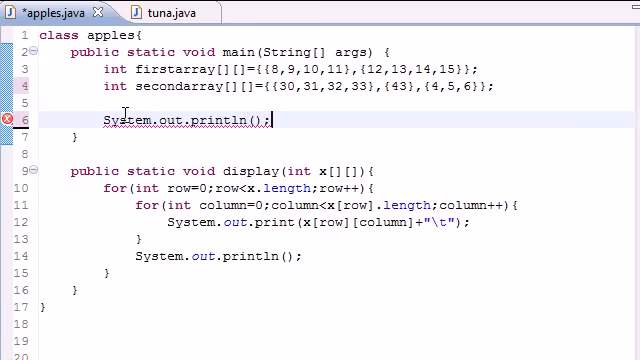
{"action": "type", "text": "\""}
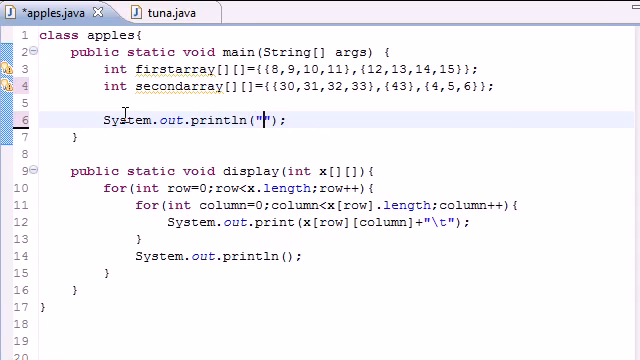
{"action": "type", "text": "This is the firts array"}
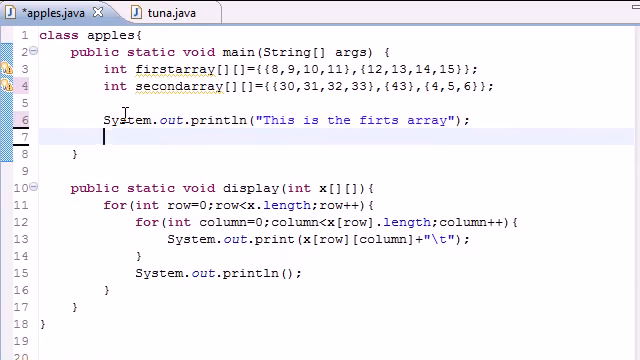
{"action": "type", "text": "displ"}
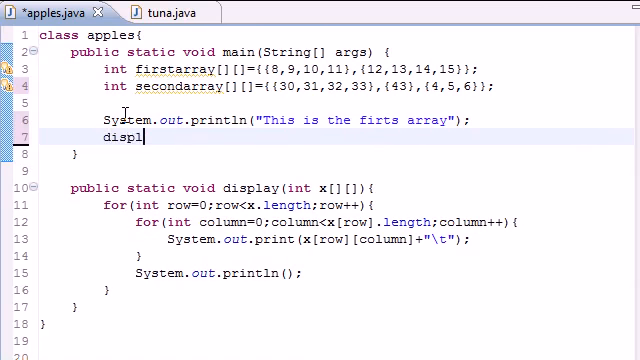
{"action": "type", "text": "ay()"}
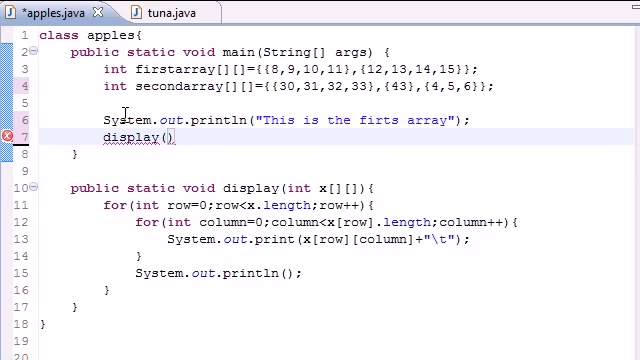
{"action": "type", "text": "first"}
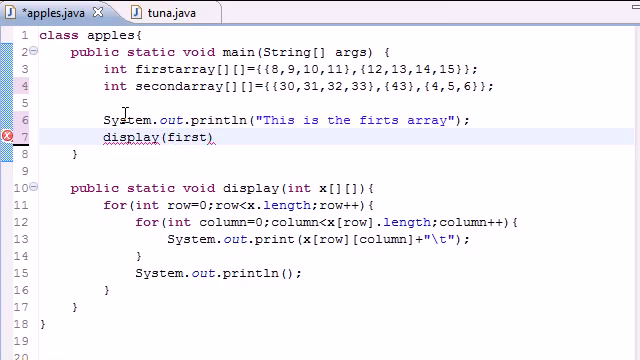
{"action": "type", "text": "array"}
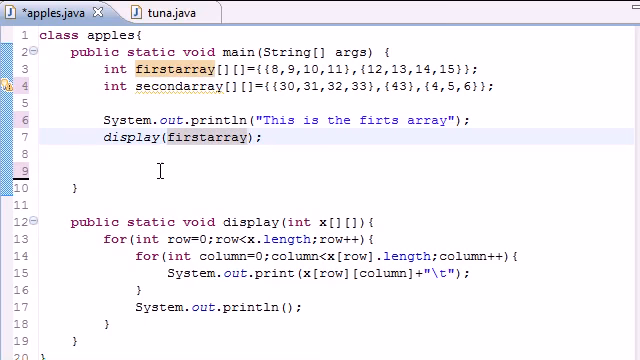
Print "This is the second array", call display(secondarray), and save the class.
{"action": "type", "text": "Syste"}
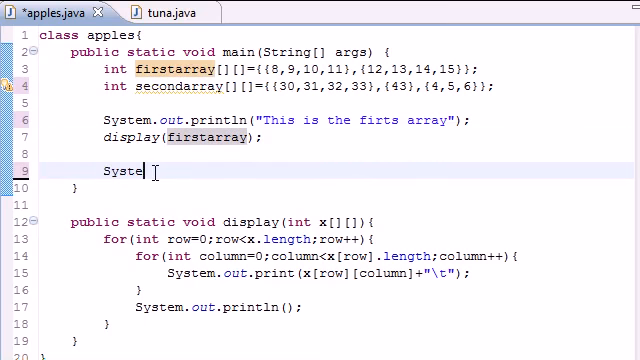
{"action": "type", "text": "m.out."}
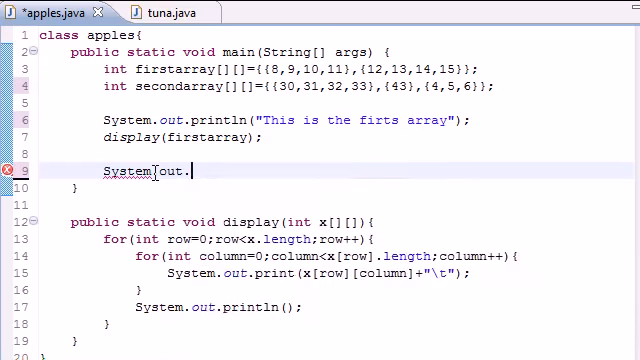
{"action": "type", "text": "println()"}
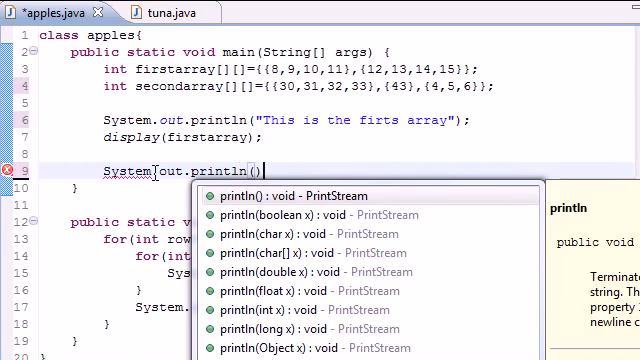
{"action": "type", "text": "\"T\""}
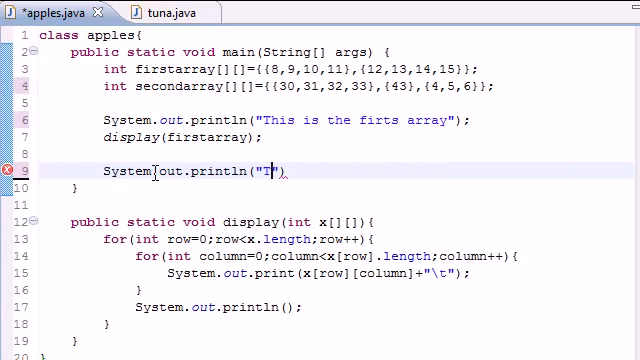
{"action": "type", "text": "his is the second array"}
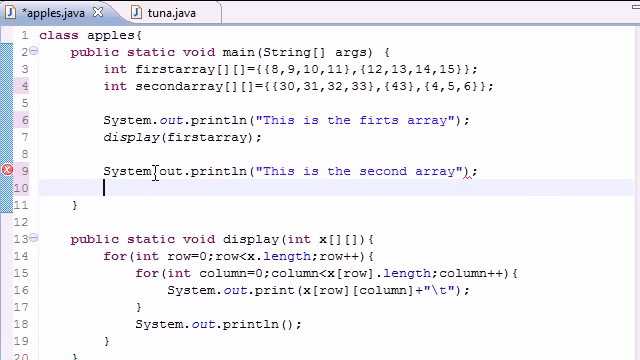
{"action": "type", "text": "di"}
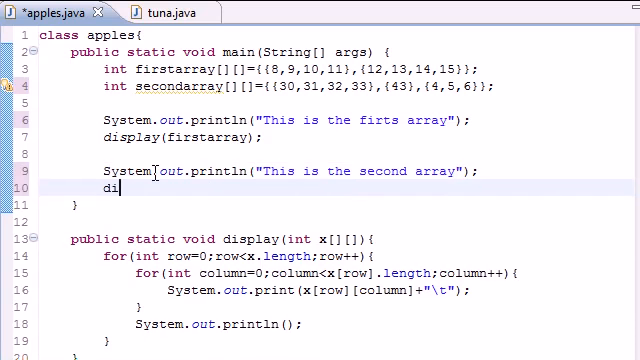
{"action": "type", "text": "splat"}
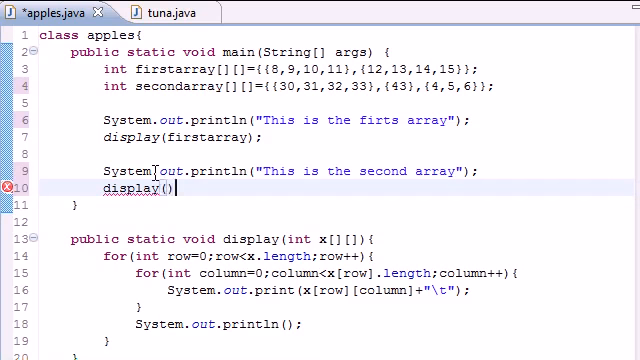
{"action": "type", "text": "secondarray"}
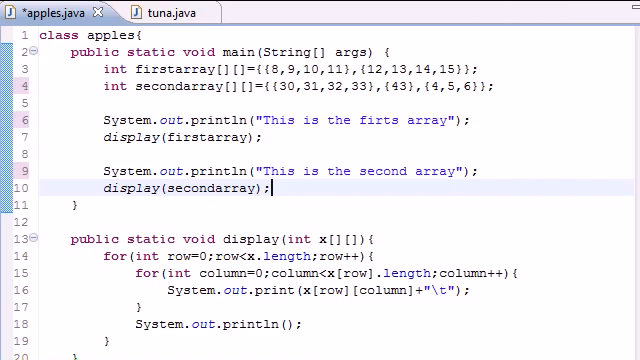
{"action": "key", "text": "ctrl+s"}
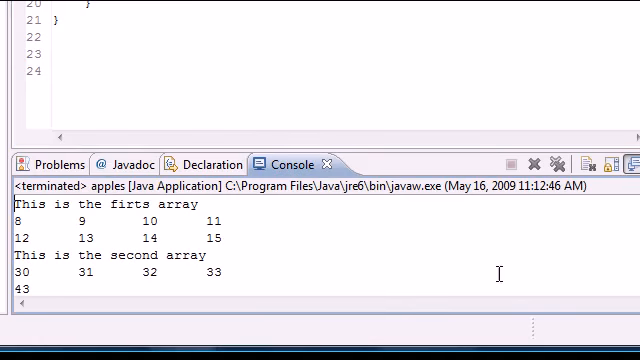
{"action": "mouse_move", "coordinate": [122, 206]}
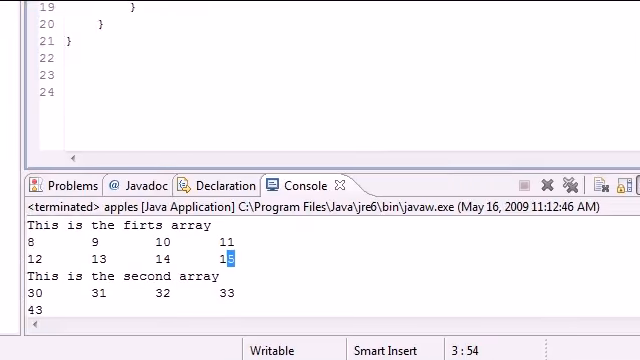
Review the Console output showing both arrays as tab-separated tables under their headings.
{"action": "scroll", "scroll_direction": "down", "scroll_amount": 3}
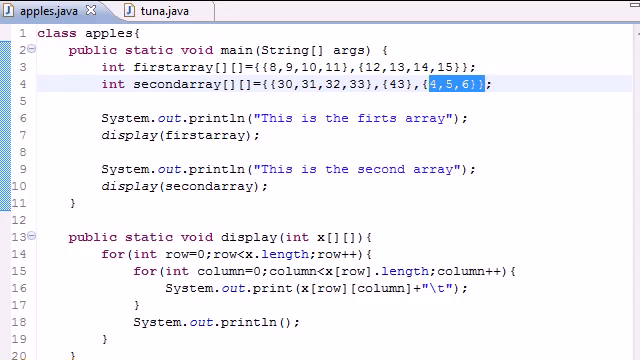
{"action": "mouse_move", "coordinate": [176, 96]}
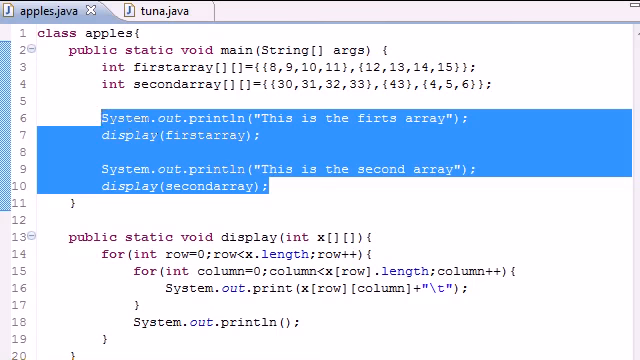
{"action": "scroll", "scroll_direction": "down", "scroll_amount": 3}
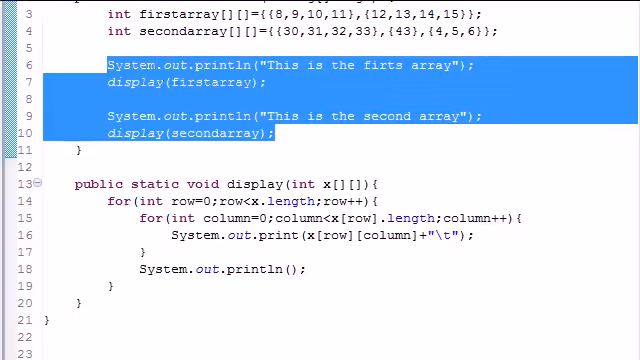
{"action": "scroll", "scroll_direction": "down", "scroll_amount": 3}
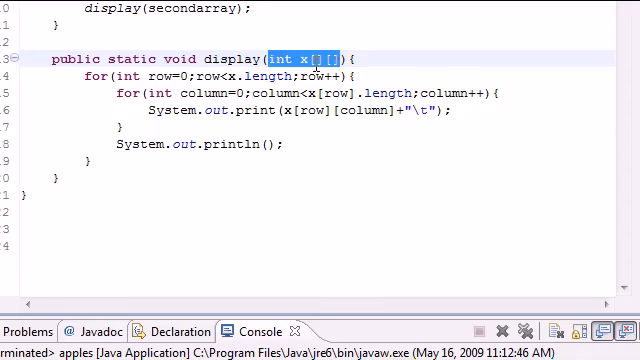
{"action": "mouse_move", "coordinate": [308, 58]}
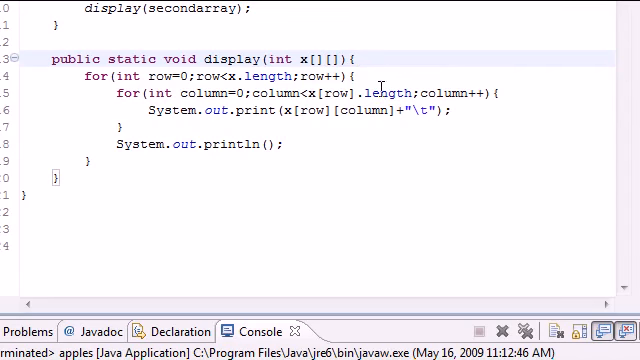
{"action": "mouse_move", "coordinate": [88, 76]}
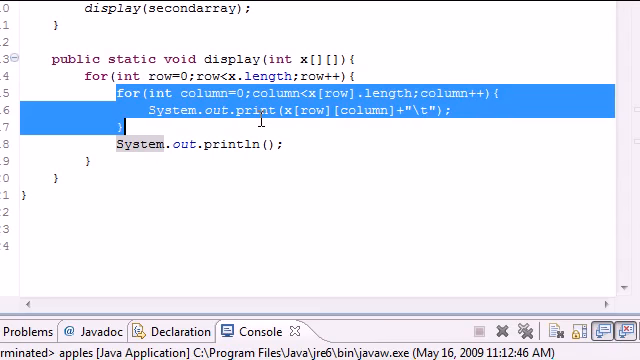
{"action": "left_click", "coordinate": [150, 110]}
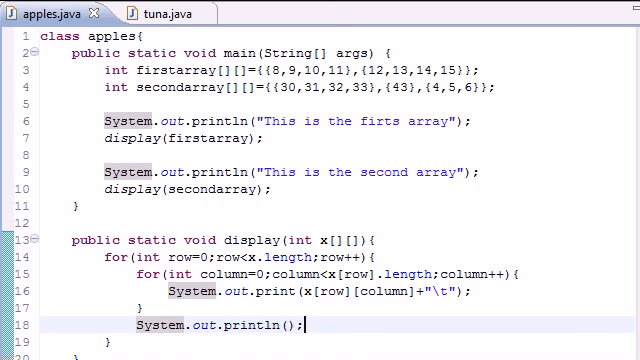
{"action": "mouse_move", "coordinate": [230, 278]}
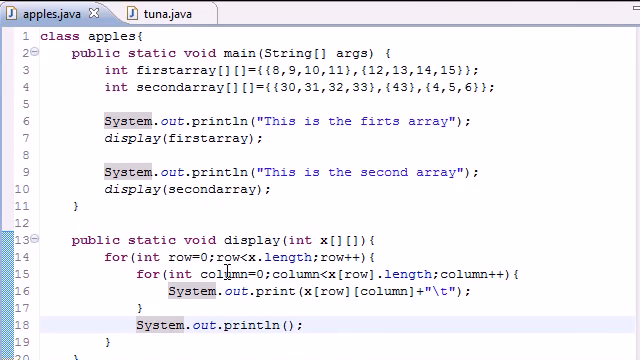